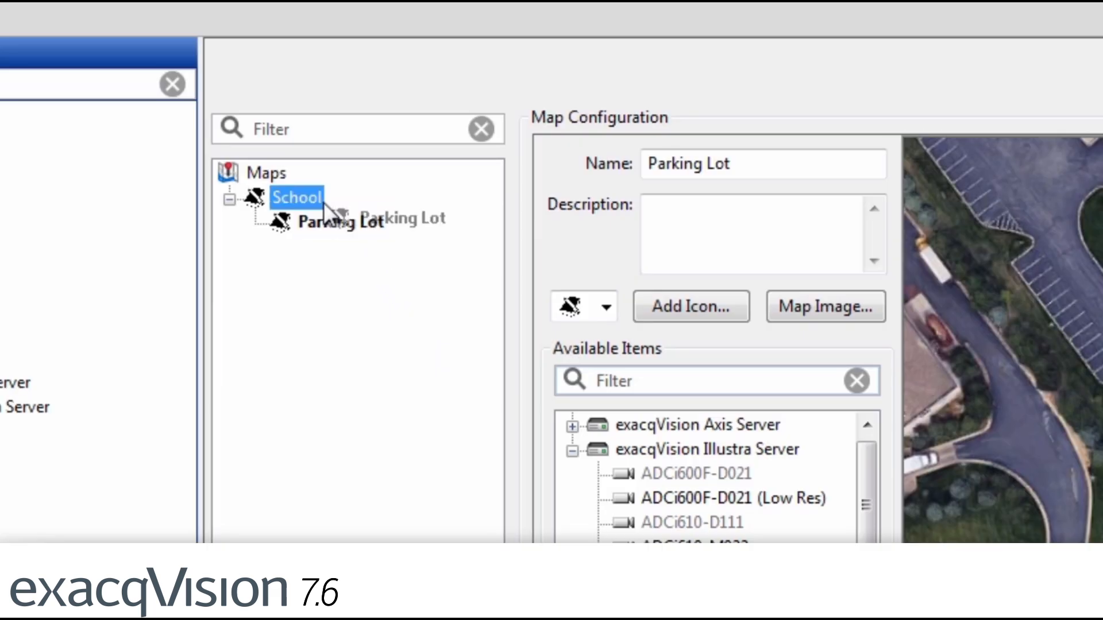
Step: Drop the Parking Lot map onto School with Insert Before so it precedes School
right_click(300, 199)
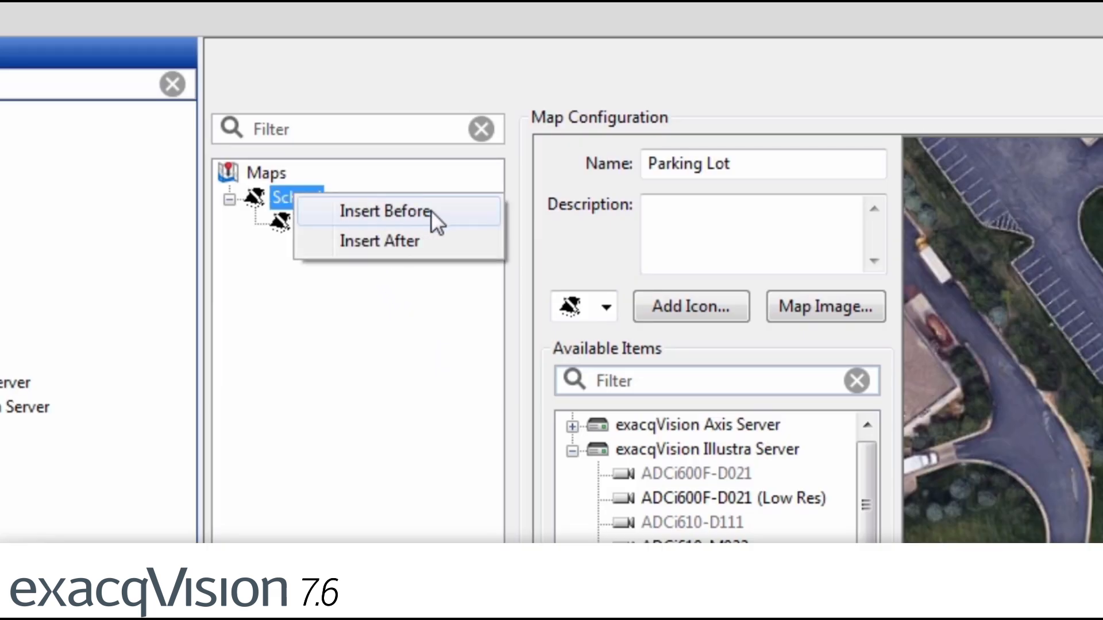
click(379, 210)
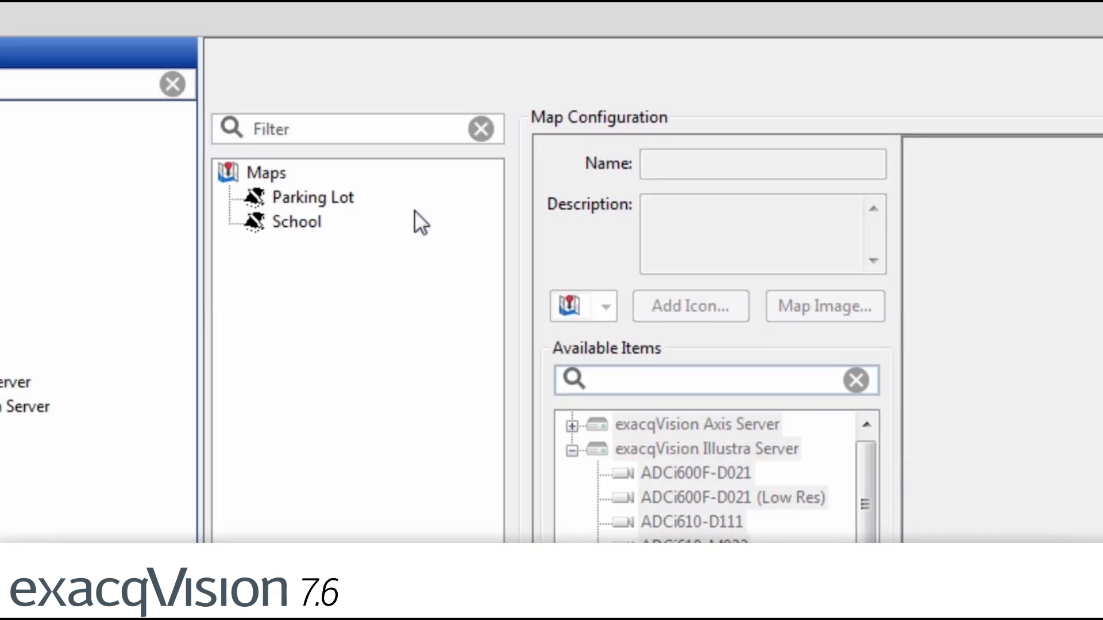
click(291, 101)
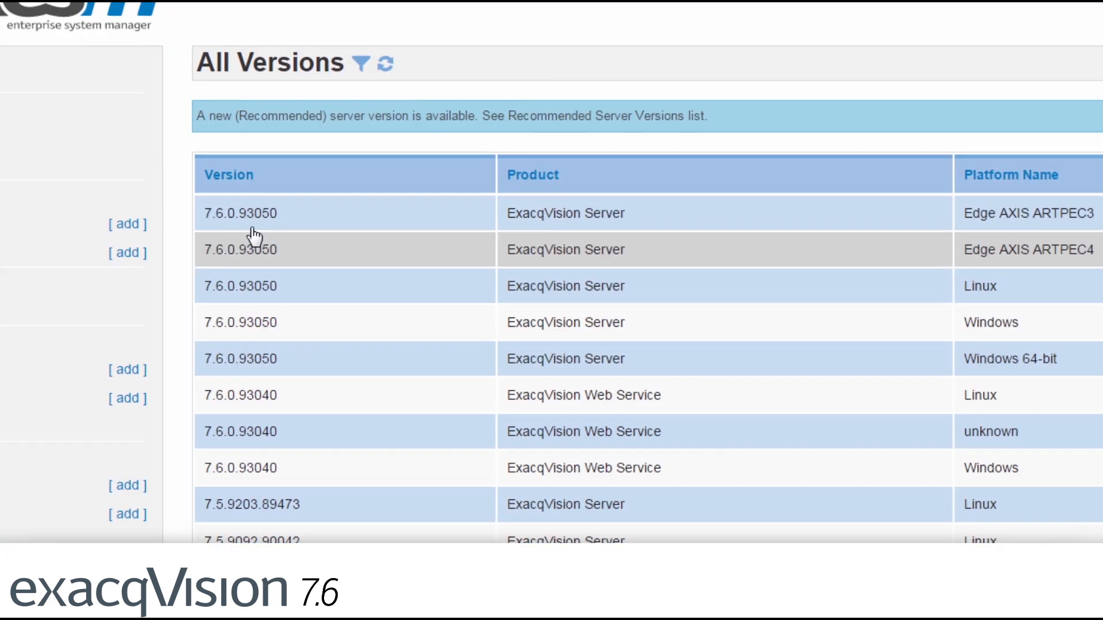
Step: Filter the versions list to Display Recommended Versions and run the search
click(363, 63)
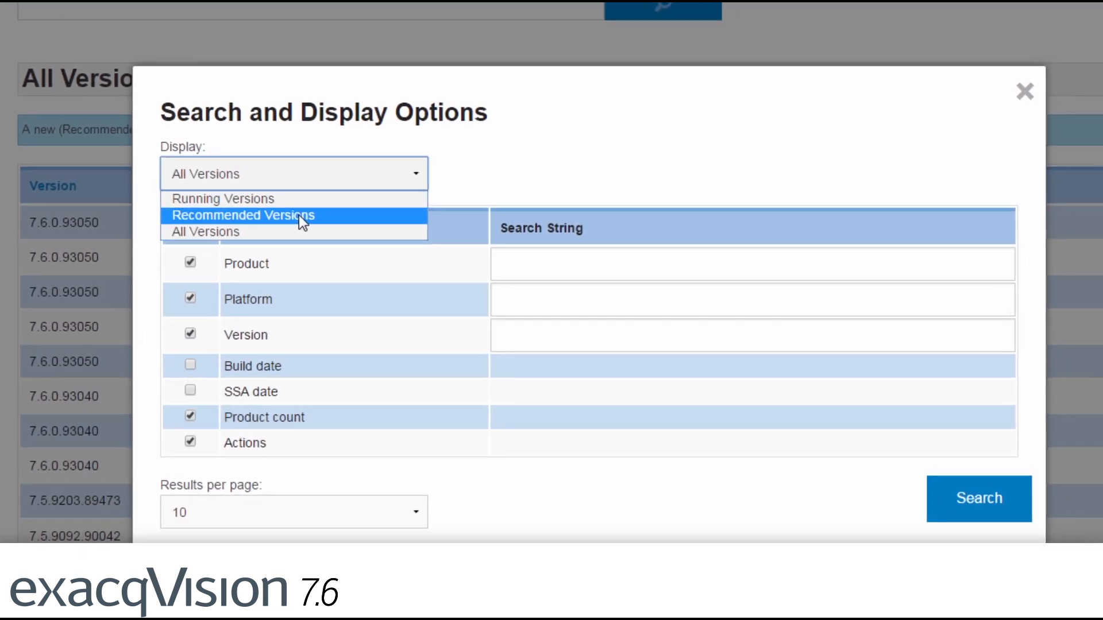
click(241, 215)
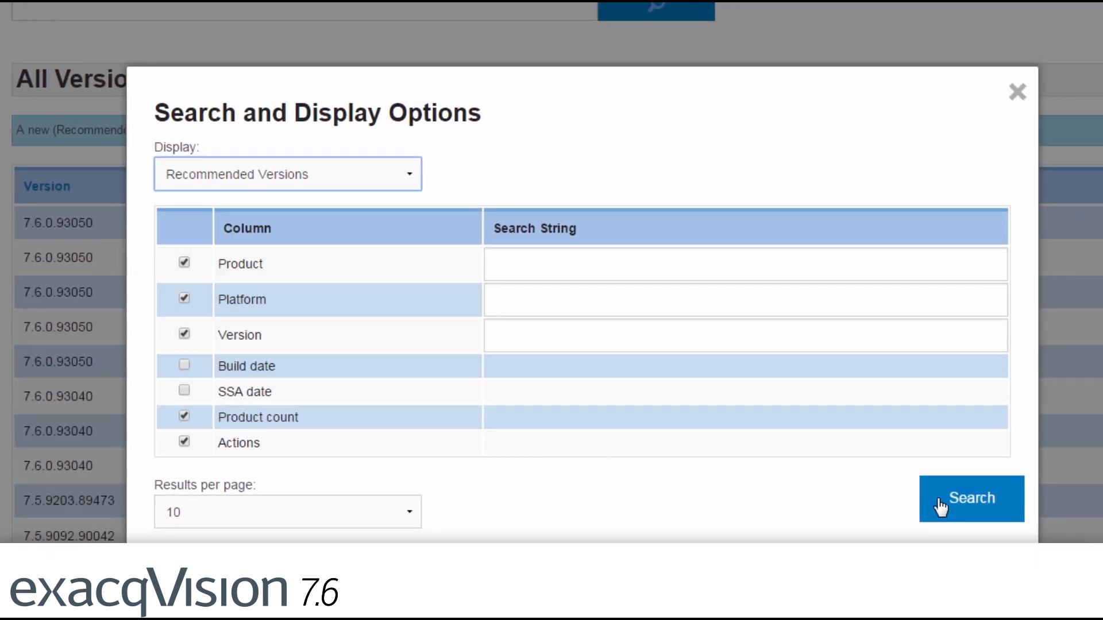
click(970, 499)
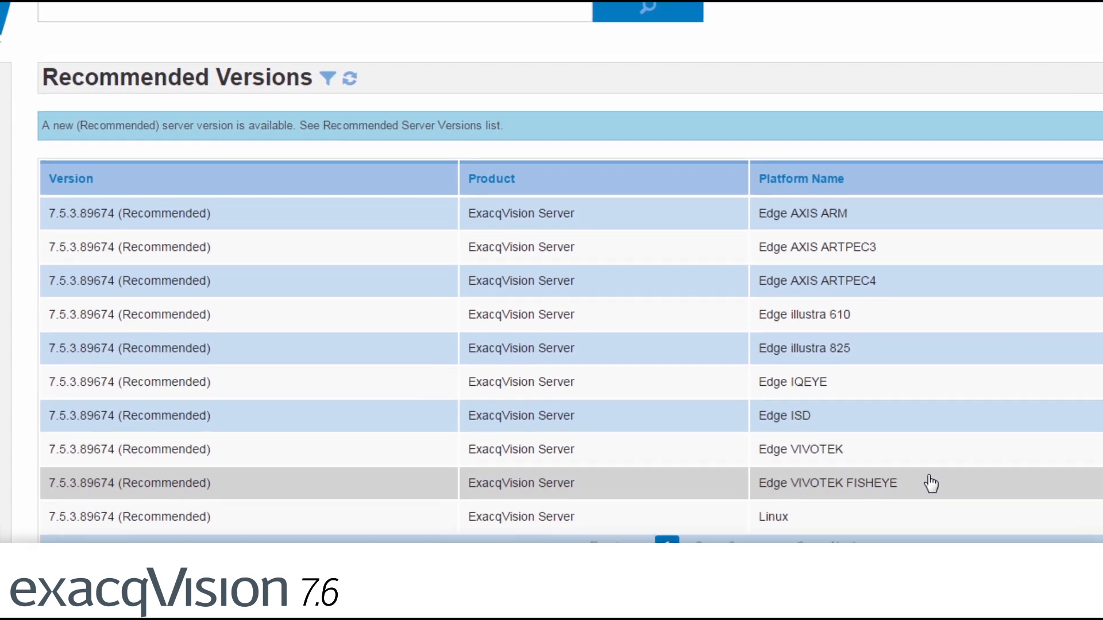